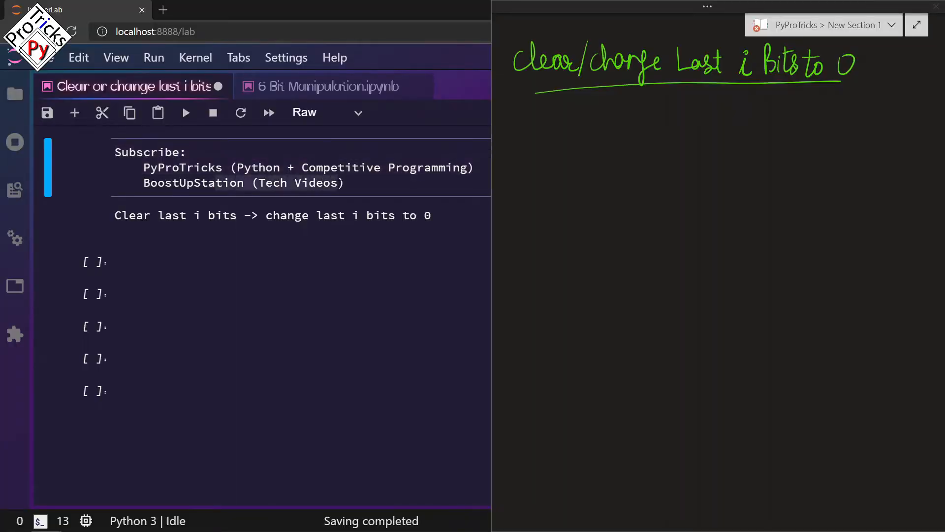
# Handwrite x=13 as binary 1101 and begin the 'mask' → 'last i bits' note
pyautogui.click(272, 215)
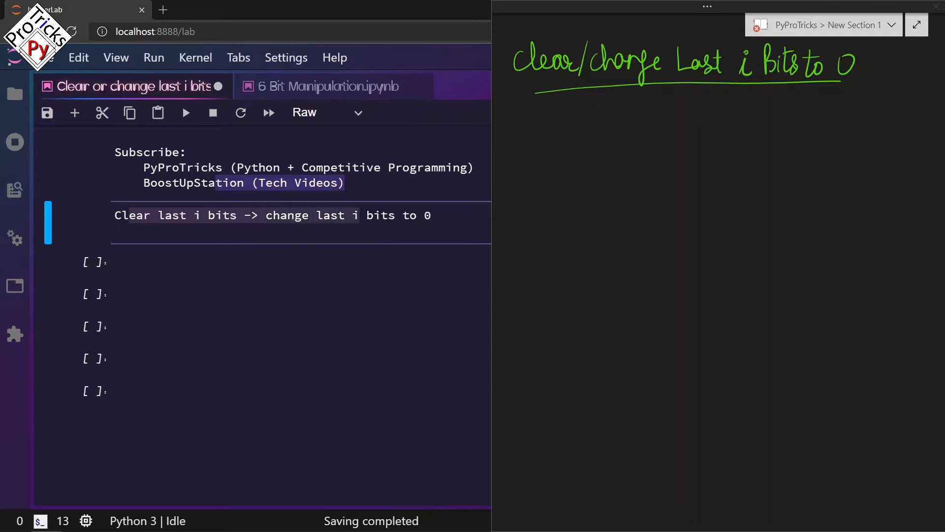
pyautogui.click(430, 216)
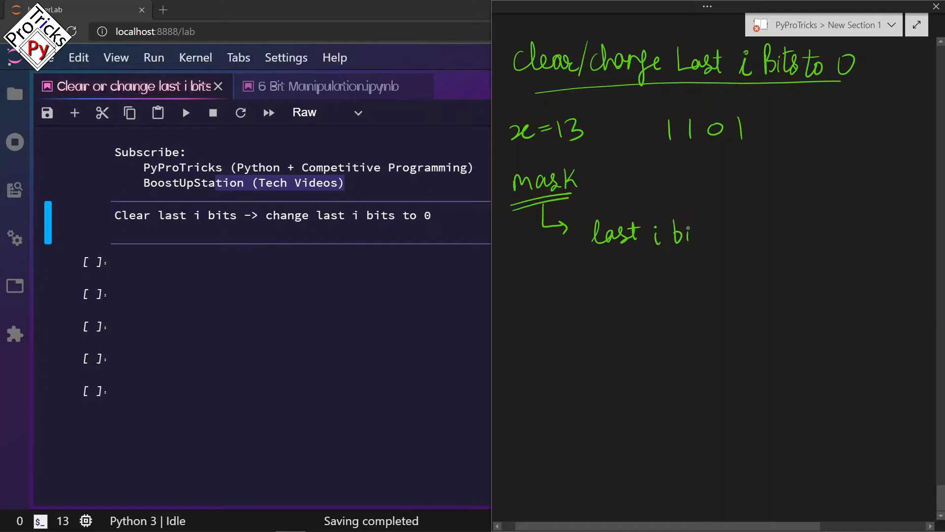
pyautogui.moveTo(748, 235)
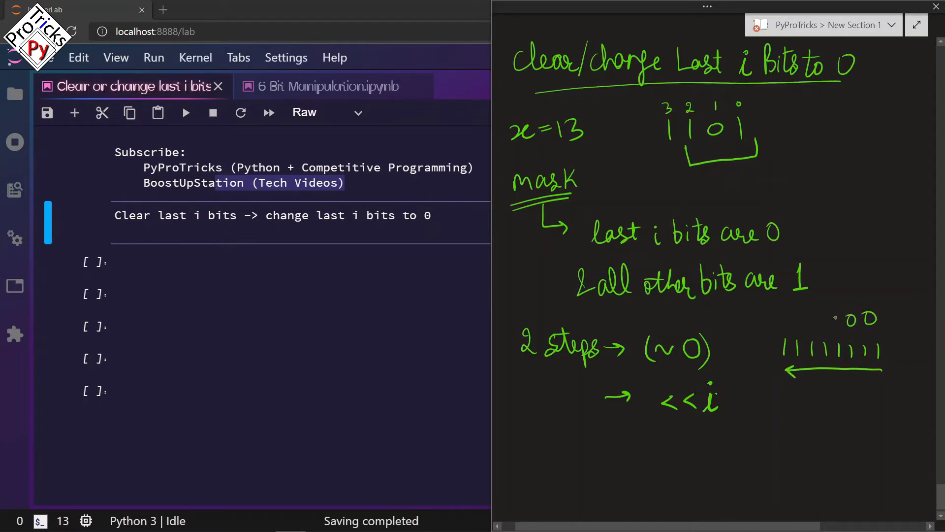
pyautogui.moveTo(826, 319)
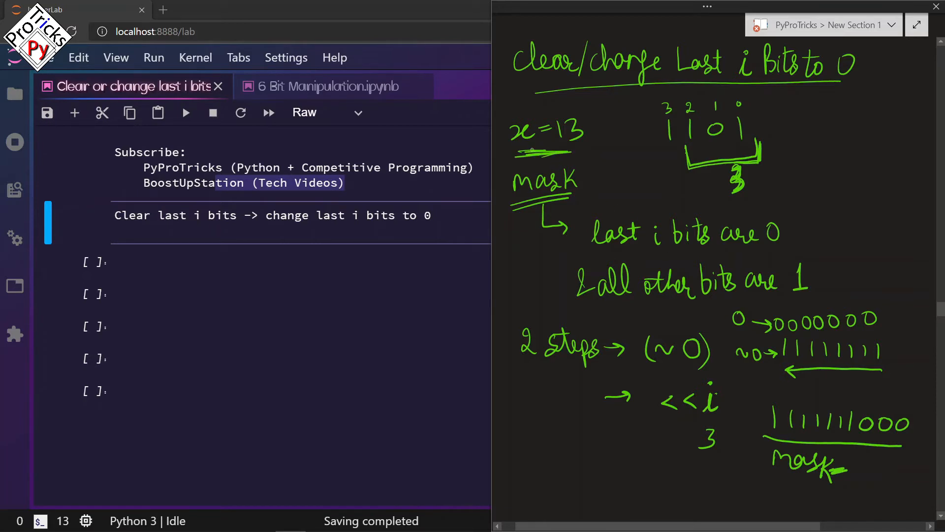
# Write the clearLastIBits(num, i) signature and the line mask = (~0) << i
pyautogui.write('def')
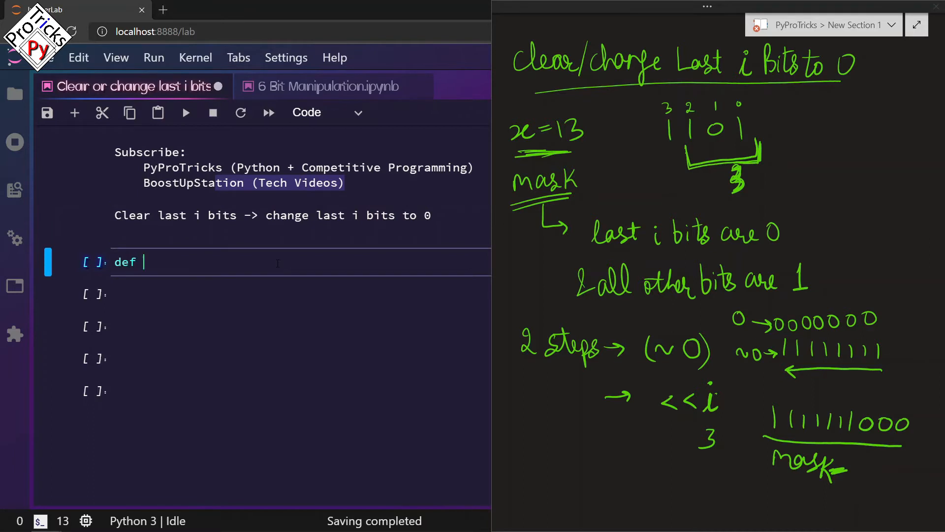
pyautogui.write('clearL')
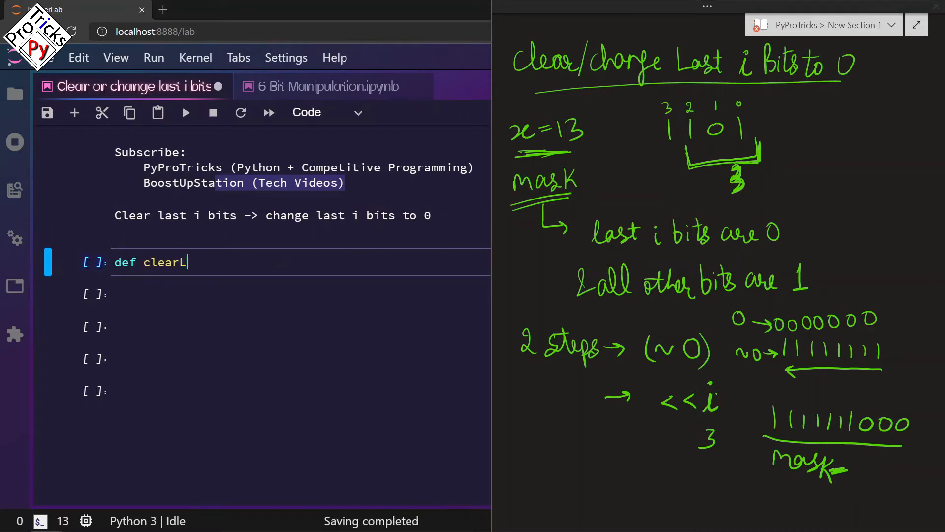
pyautogui.write('astIBits')
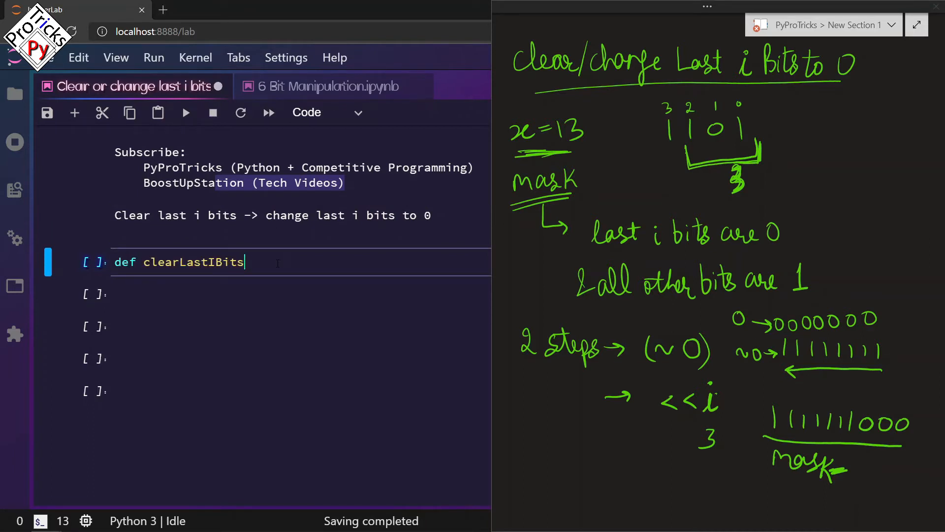
pyautogui.write('(num, )')
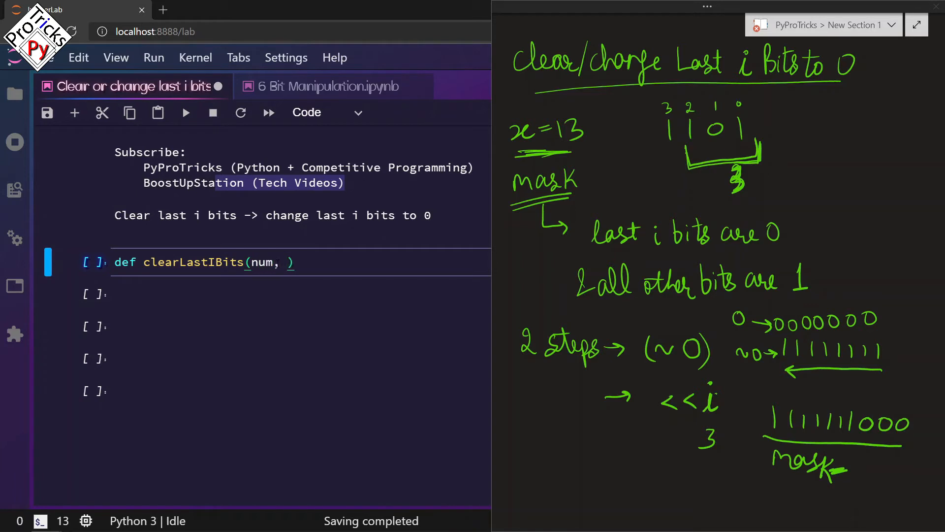
pyautogui.write('i')
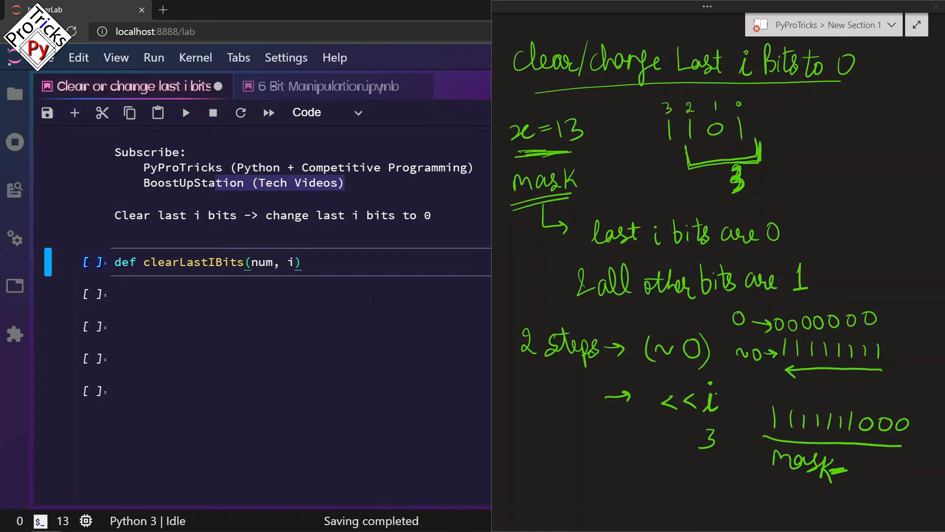
pyautogui.write(':')
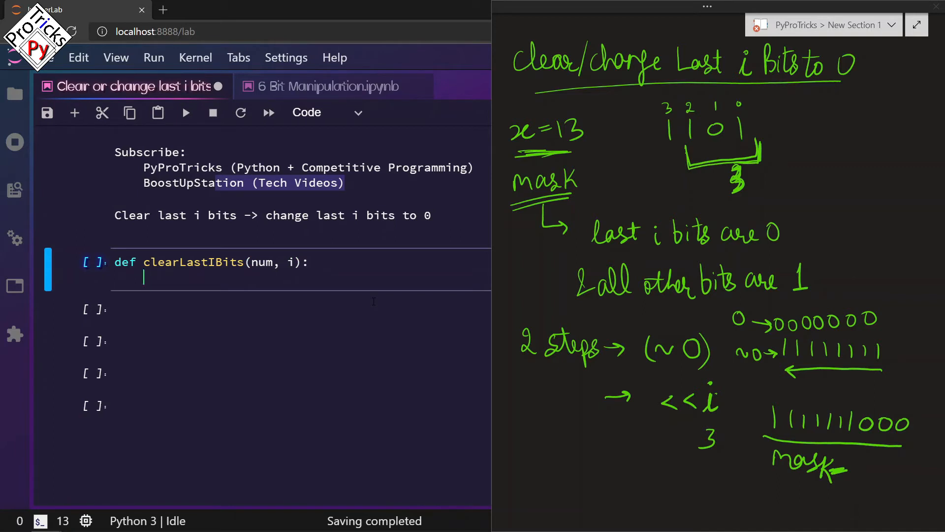
pyautogui.write('mask =')
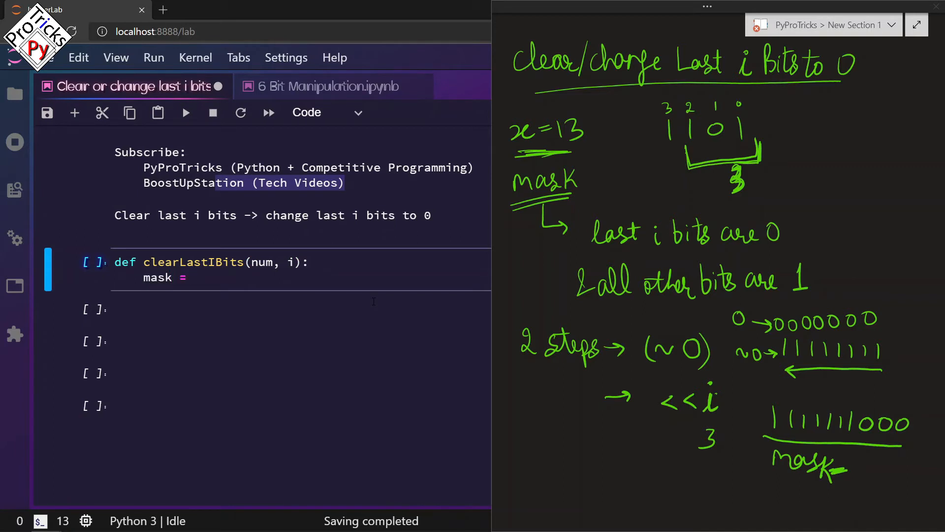
pyautogui.write('(~)')
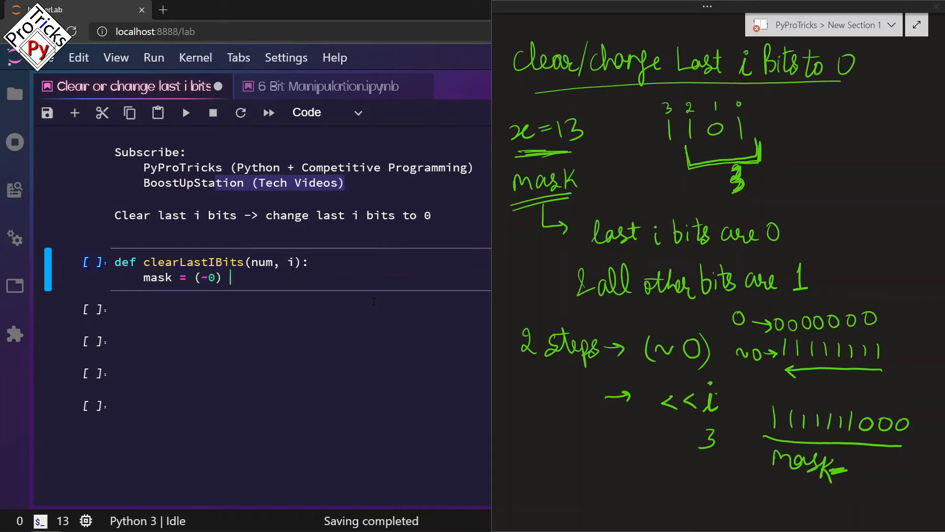
pyautogui.write('<< i')
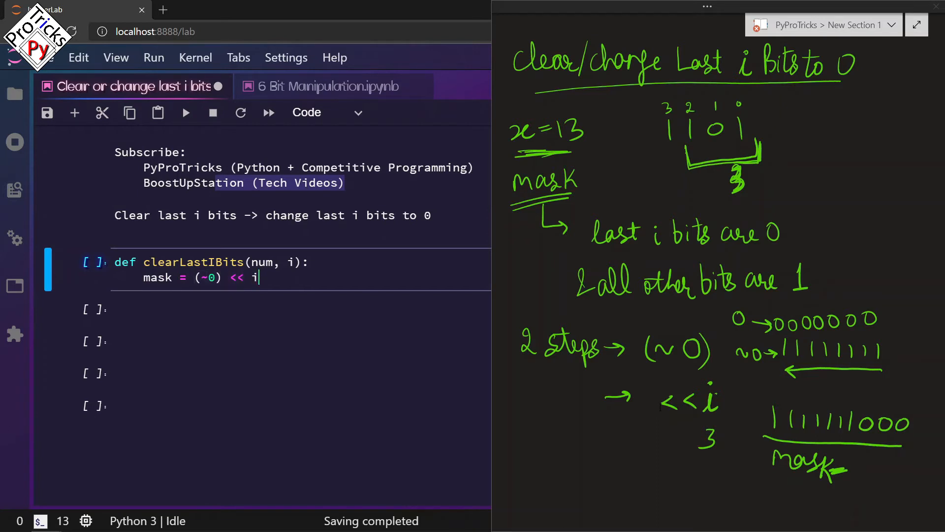
# Apply the mask with num &= mask and return num
pyautogui.click(678, 344)
pyautogui.write('num')
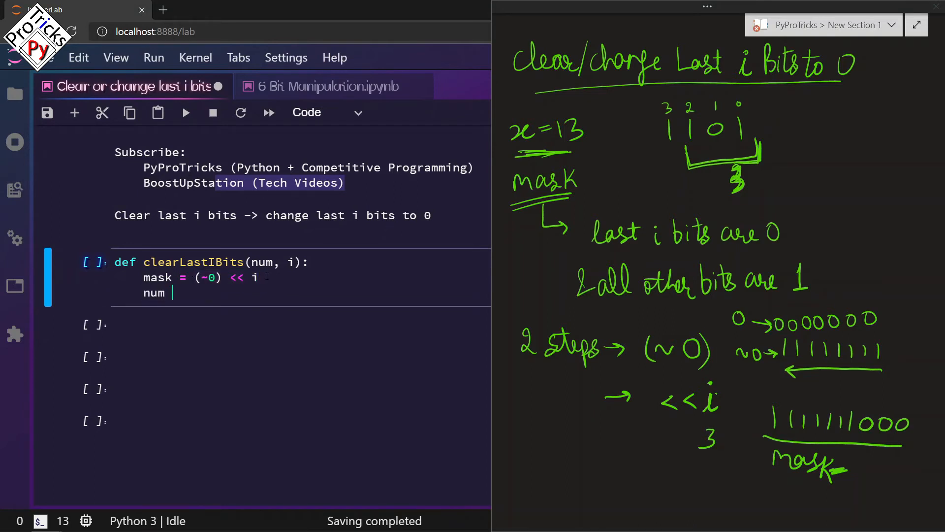
pyautogui.write('= num & nu')
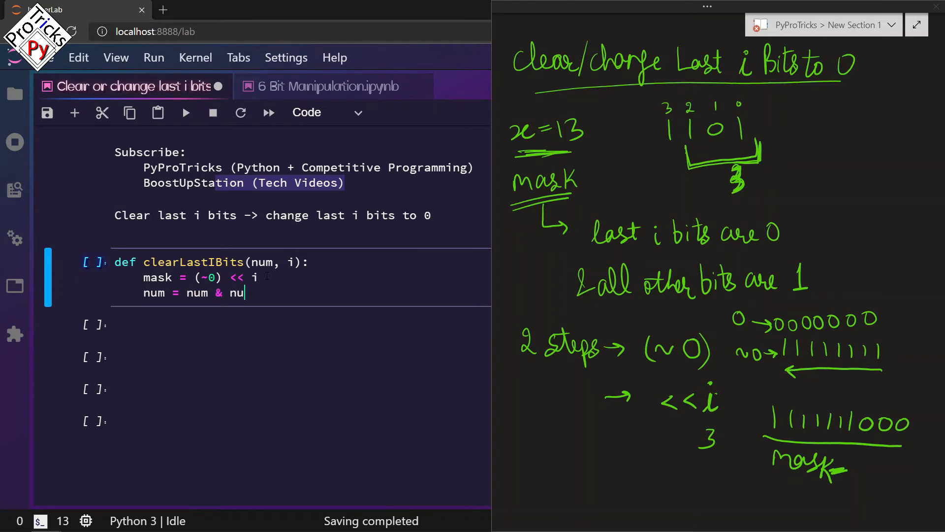
pyautogui.write('m &= m')
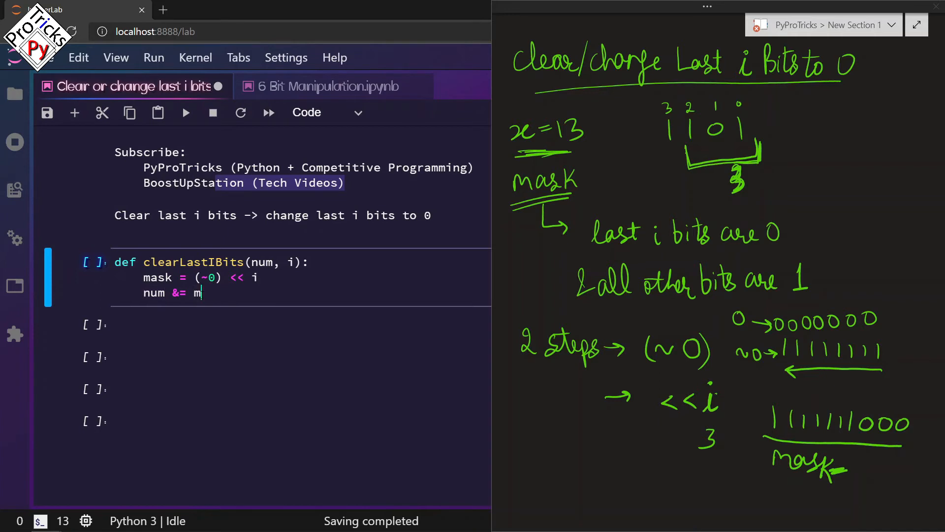
pyautogui.write('ask')
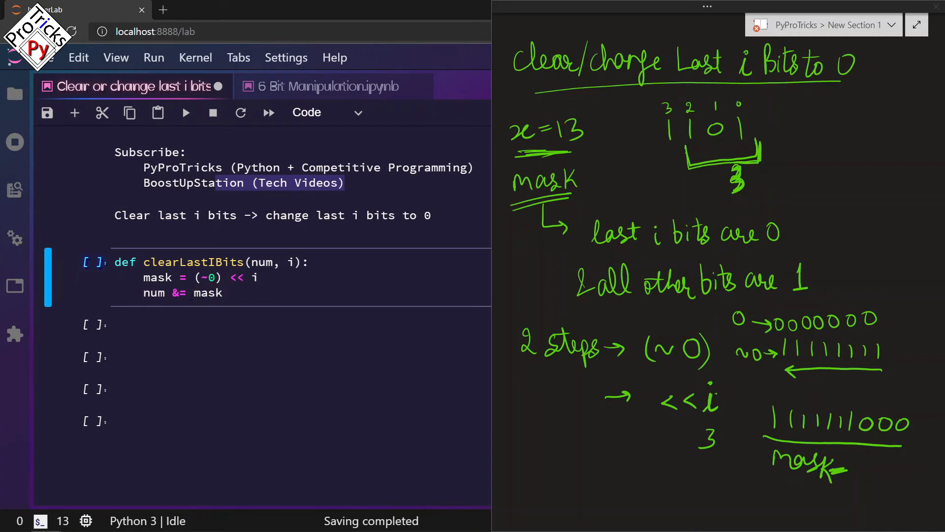
pyautogui.write('r')
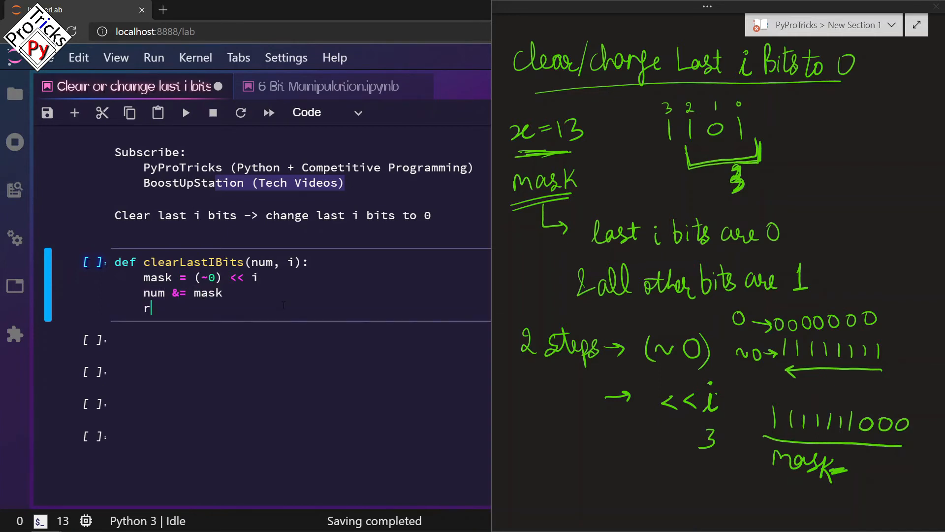
pyautogui.write('eturn num')
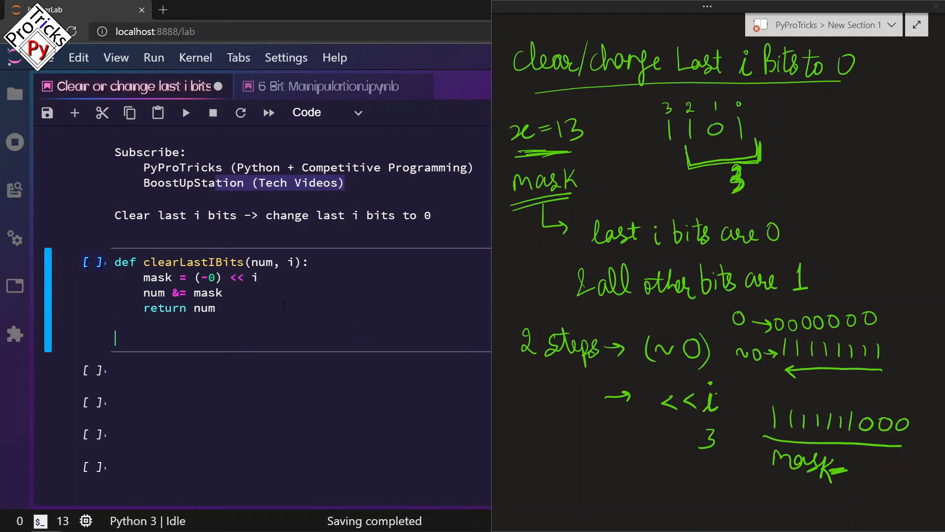
# Add print(clearLastIBits(13, 3)) so running the cell outputs 8
pyautogui.write('print(cle')
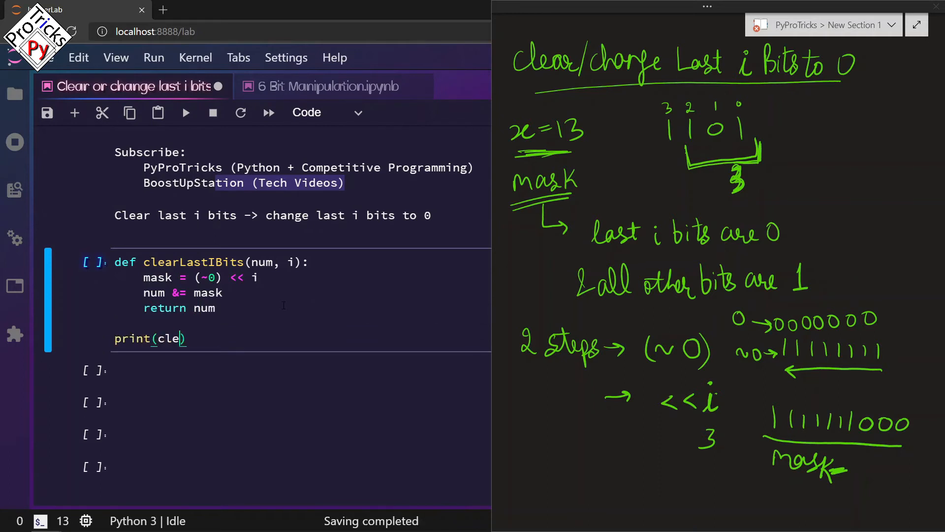
pyautogui.write('arLastI')
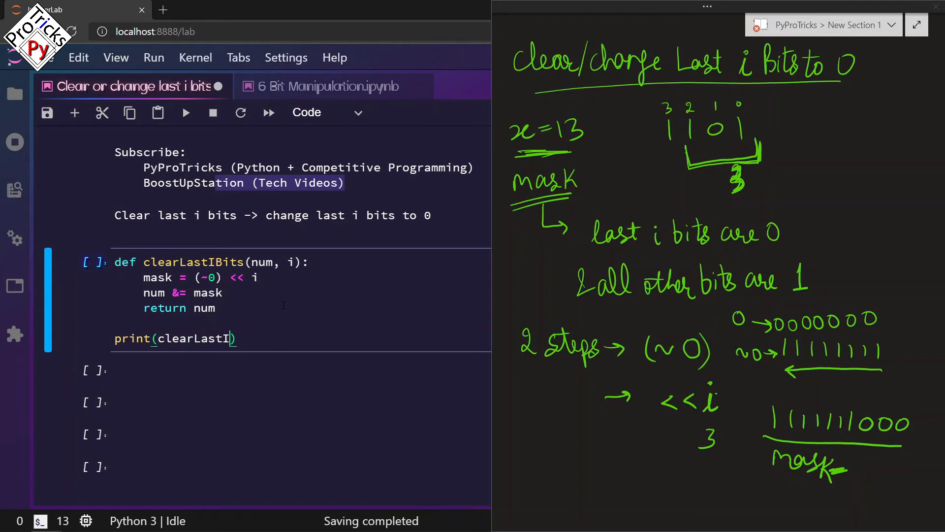
pyautogui.write('Bits(')
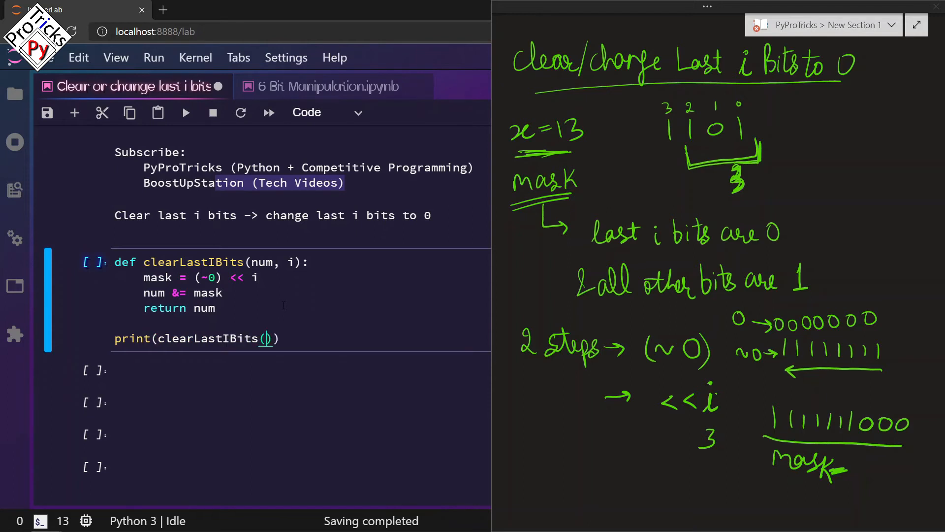
pyautogui.write('13,')
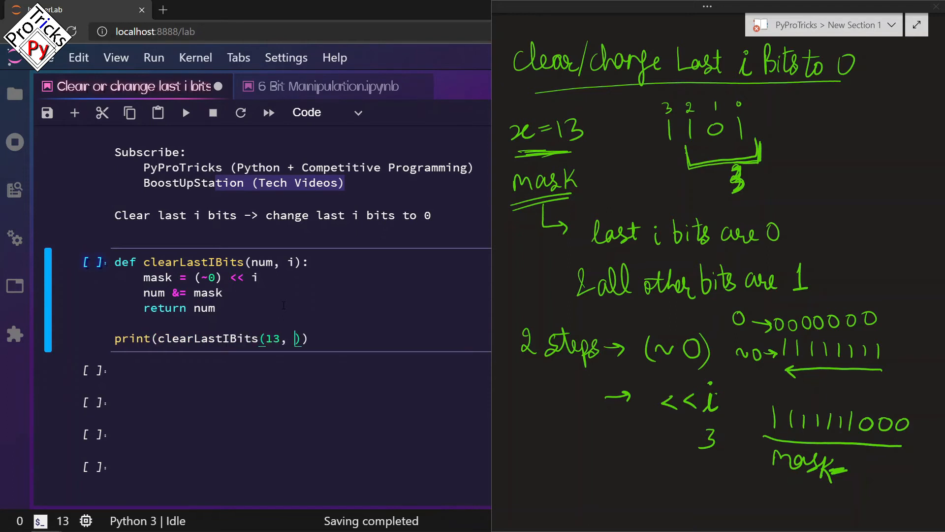
pyautogui.write('3')
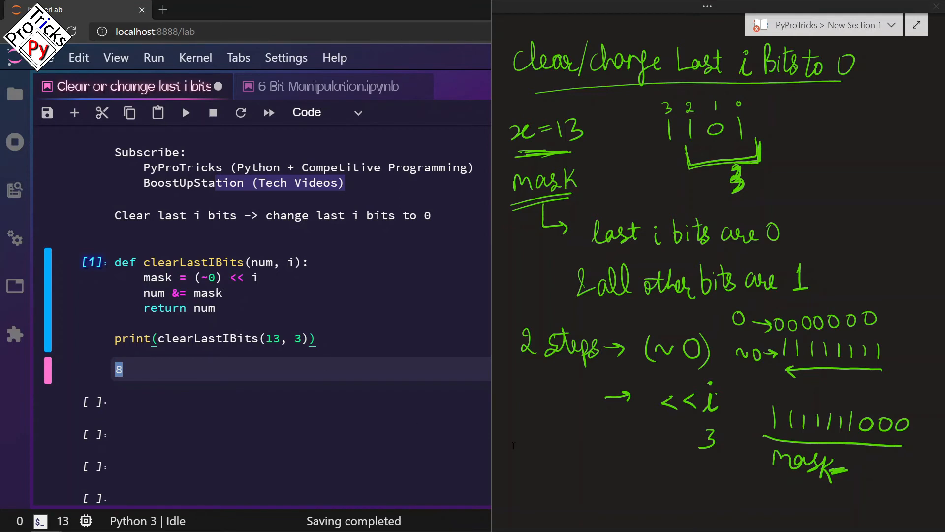
# Handwrite 00001101 AND 11111000, box 1000 with its place values, giving 8
pyautogui.scroll(-3)
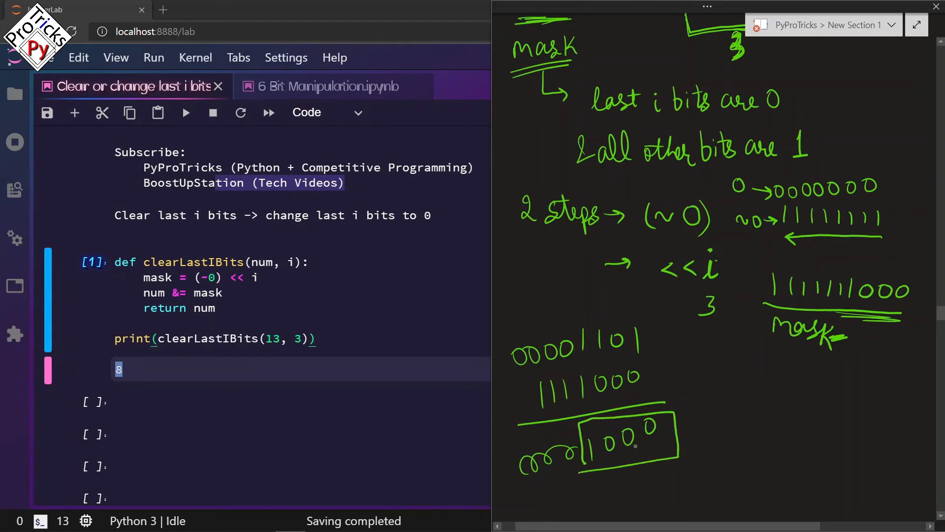
pyautogui.moveTo(645, 477)
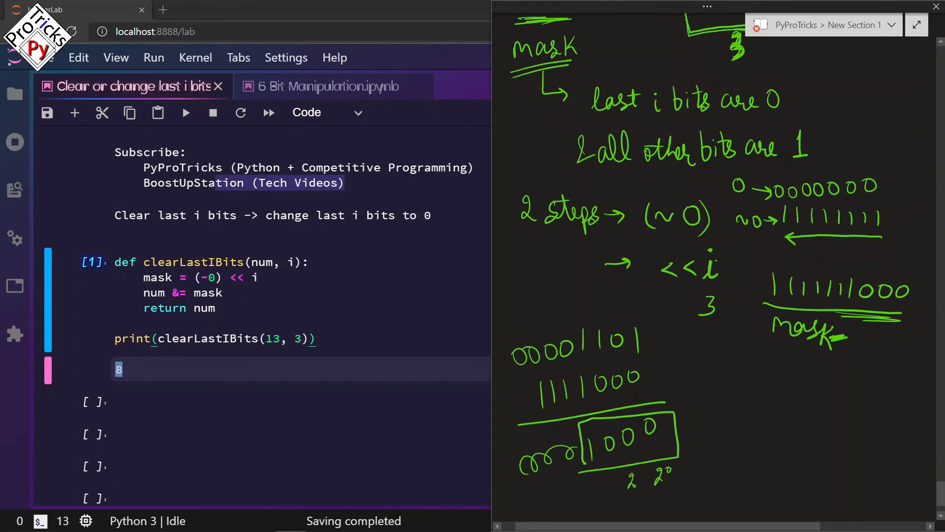
pyautogui.moveTo(614, 483)
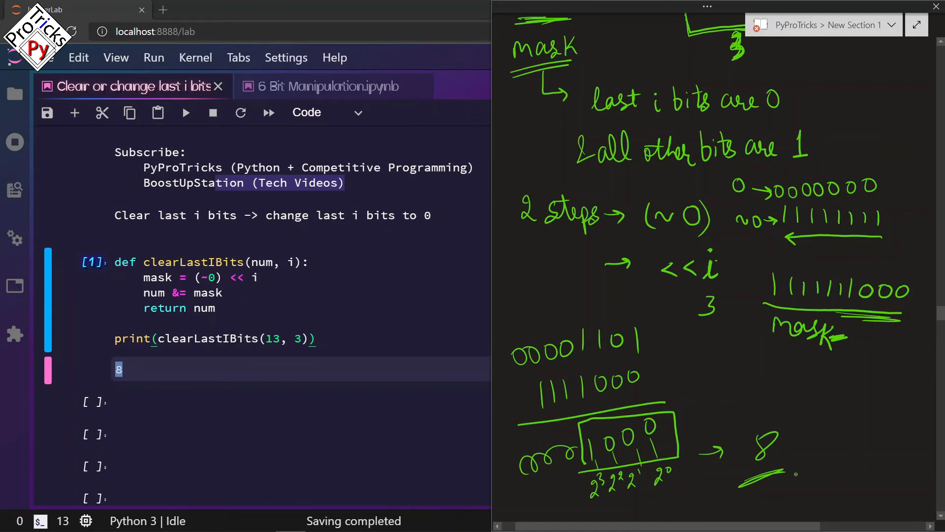
pyautogui.click(241, 434)
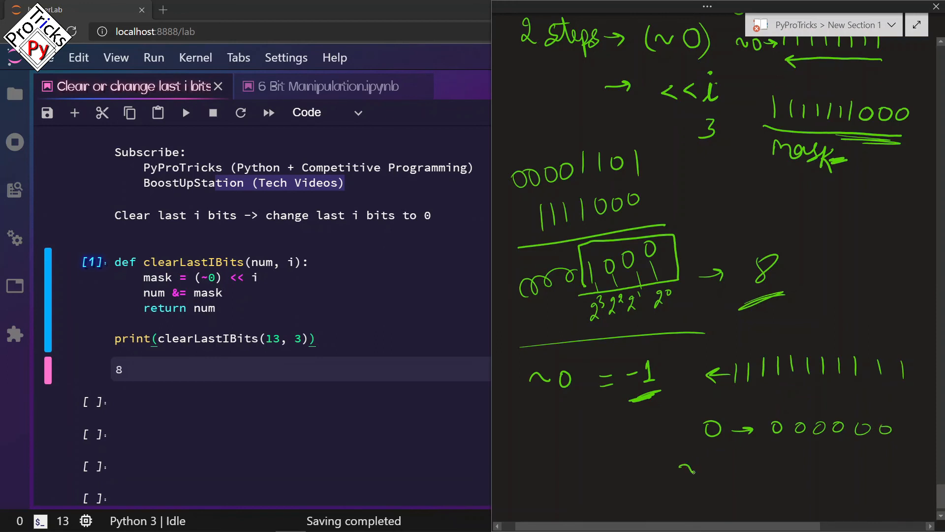
pyautogui.moveTo(711, 471)
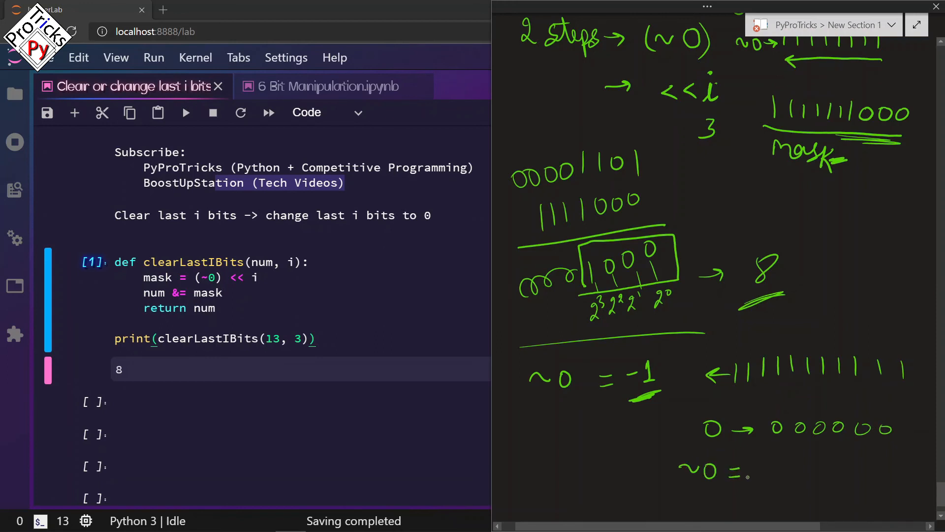